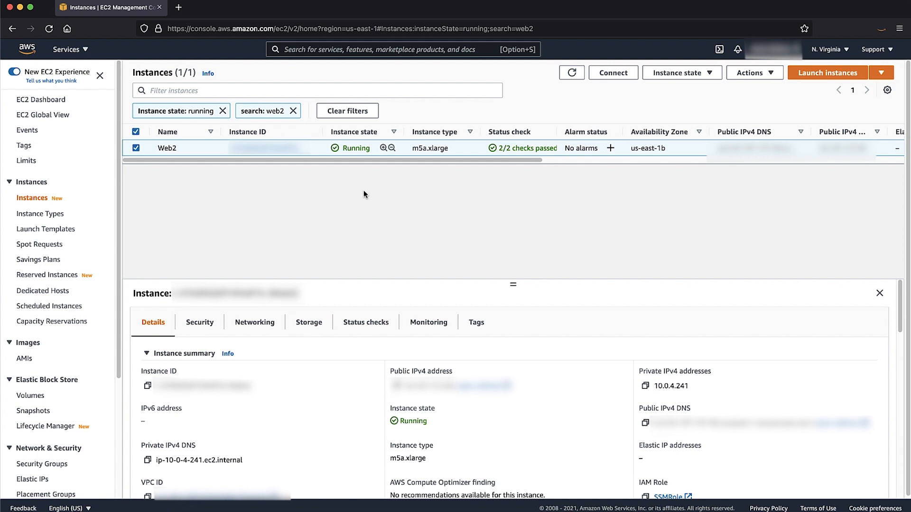
mouse_move(754, 440)
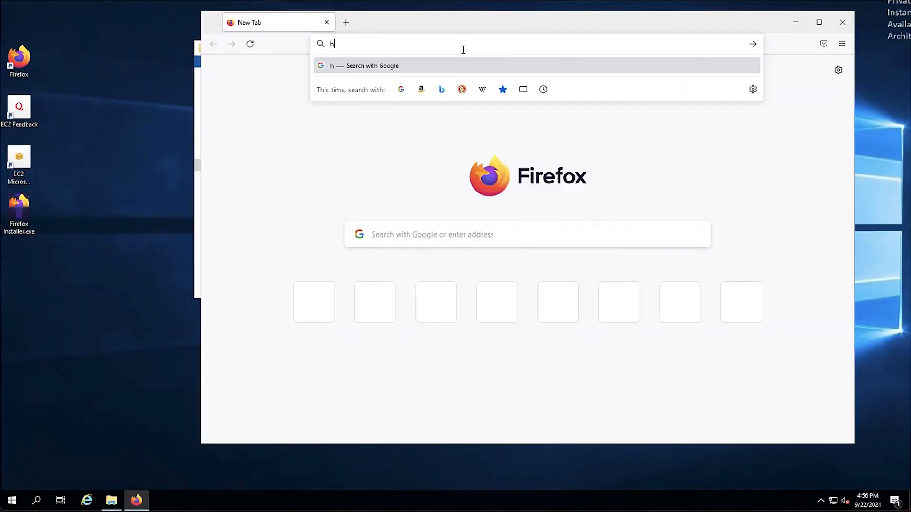
type("ttp://localhost")
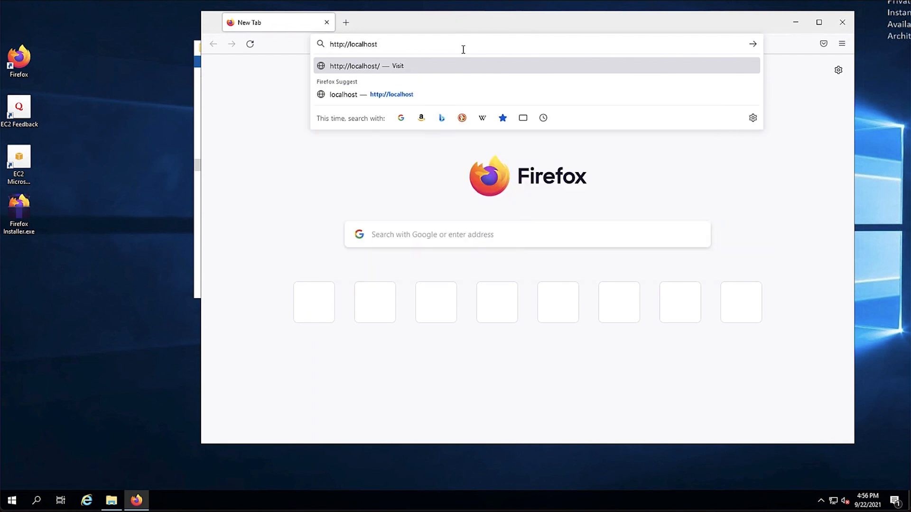
key("Enter")
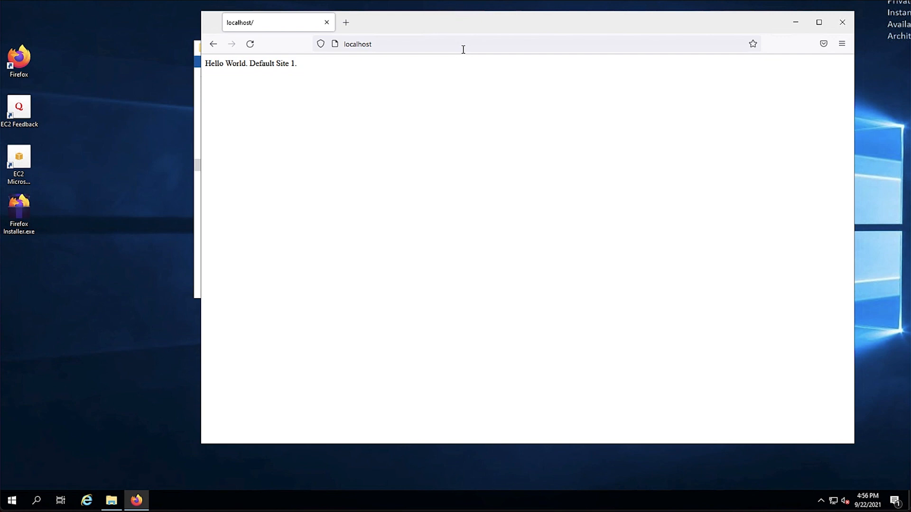
mouse_move(415, 173)
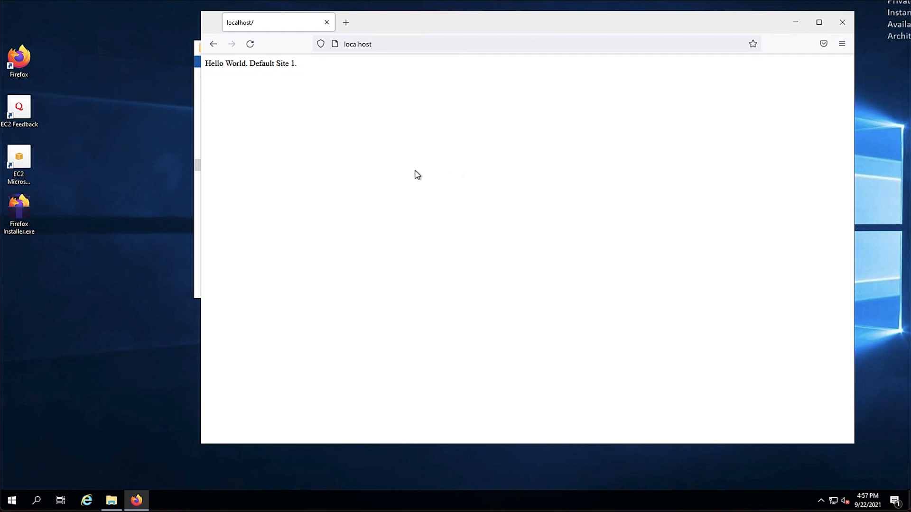
Step: Browse C:\inetpub's wwwroot, TestingSite2 and TestingSite3 folders, then launch IIS Manager
left_click(110, 500)
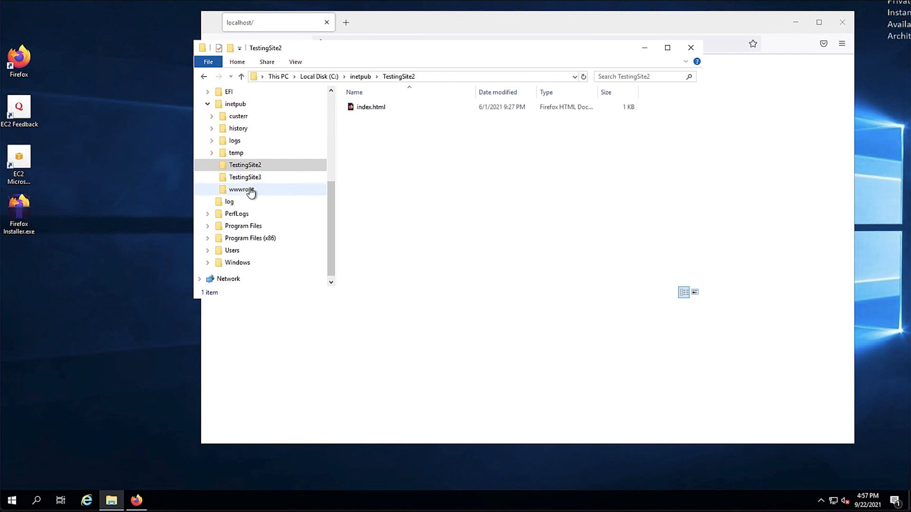
left_click(241, 189)
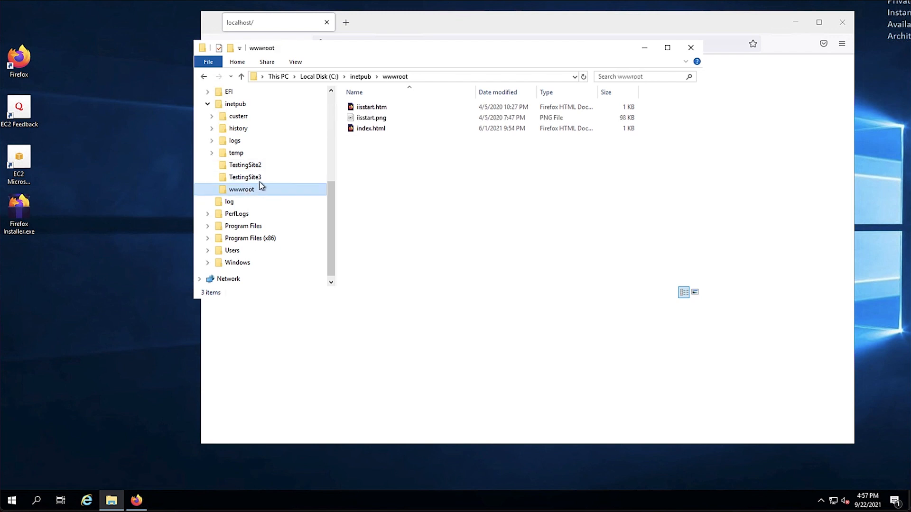
left_click(245, 165)
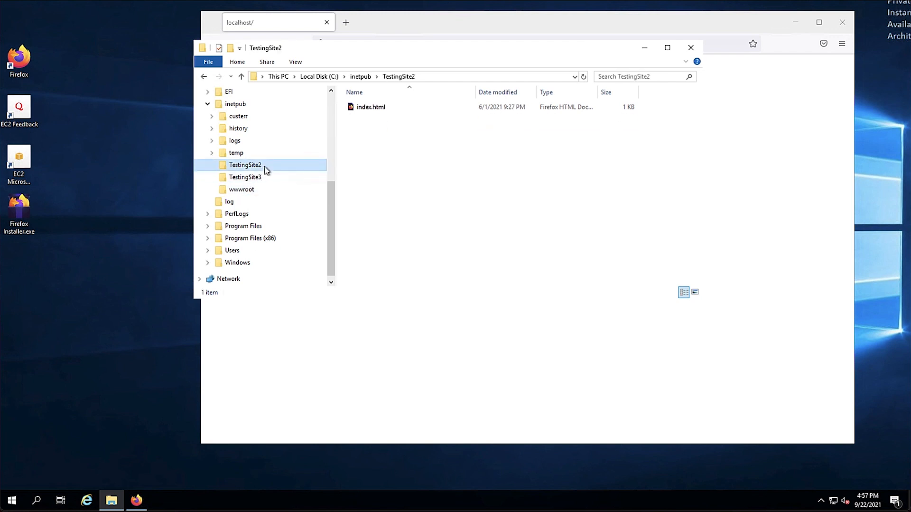
left_click(244, 177)
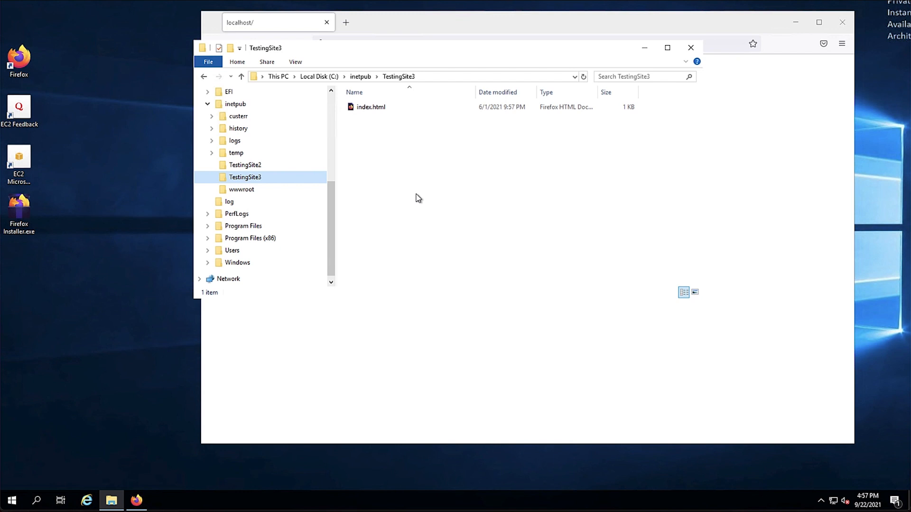
left_click(13, 501)
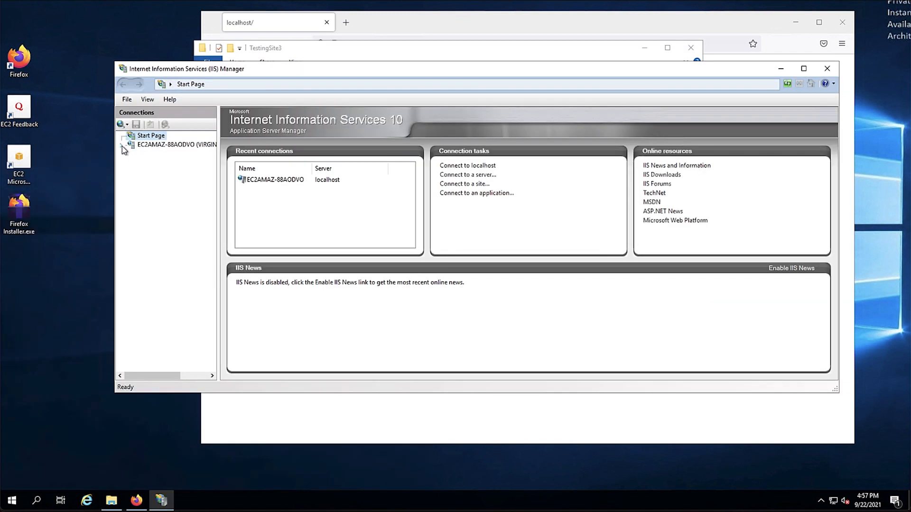
Step: Edit the Default Web Site's http port 80 binding to host name Site1 and view the Sites list
left_click(152, 163)
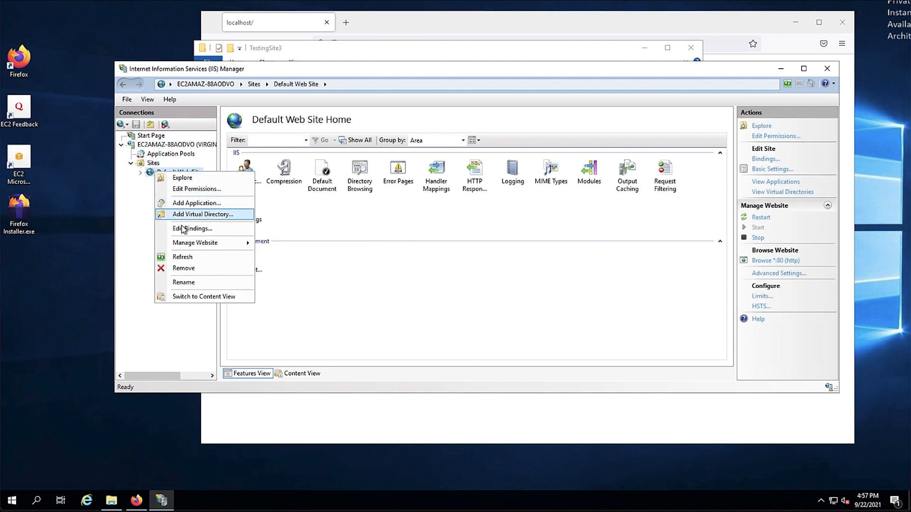
left_click(194, 228)
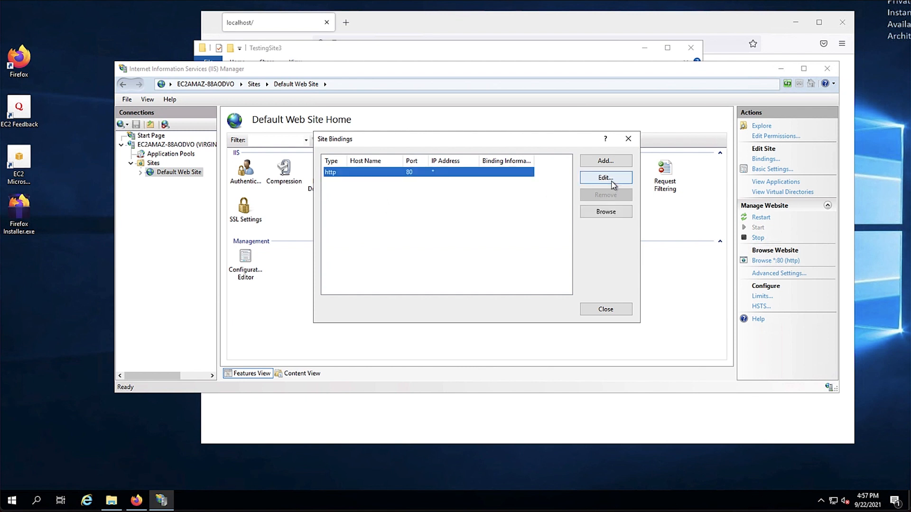
left_click(605, 177)
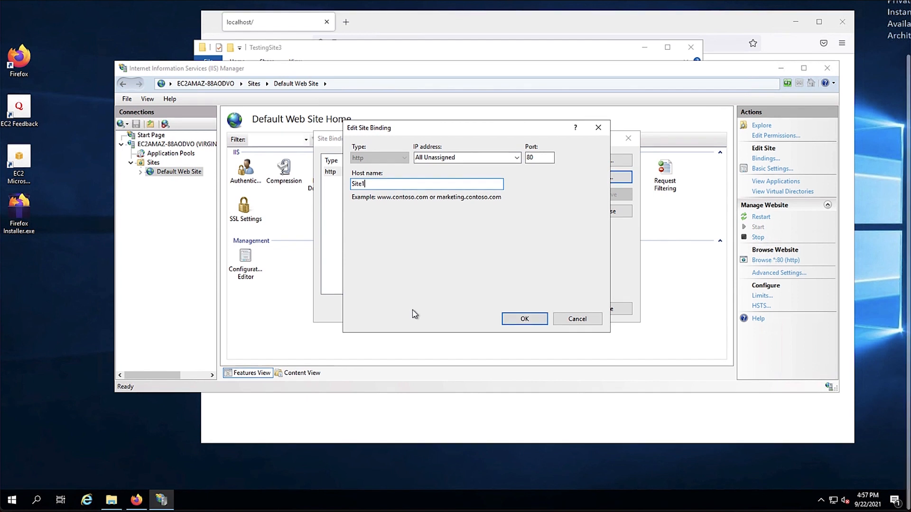
left_click(524, 319)
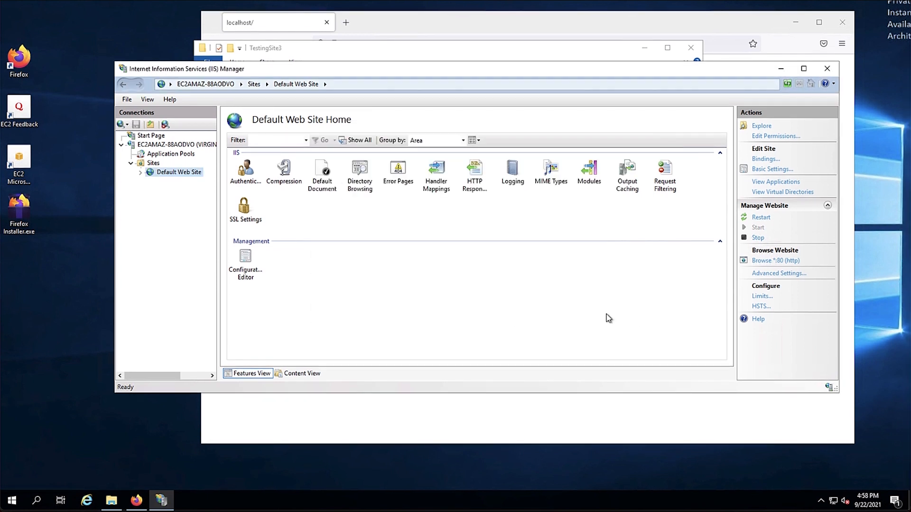
left_click(152, 163)
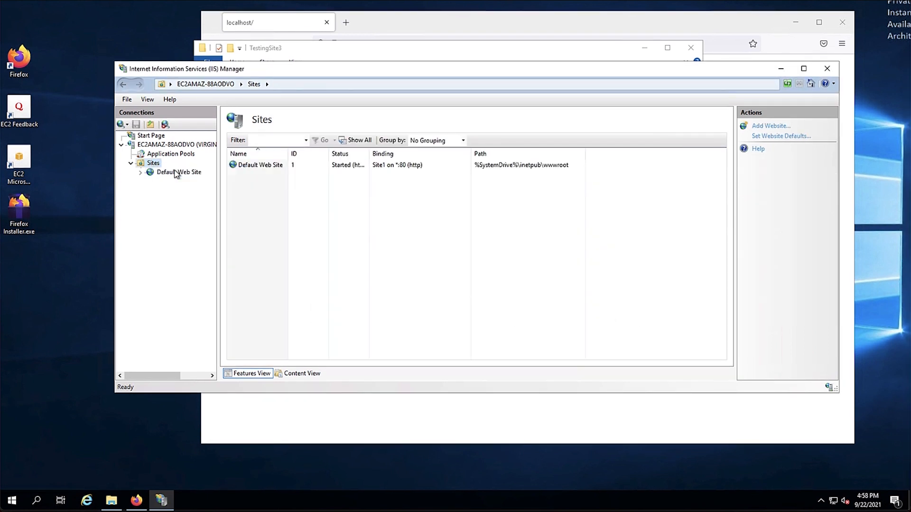
Step: Create Site 2 with content folder C:\inetpub\TestingSite2, host name site2 on port 80
left_click(771, 125)
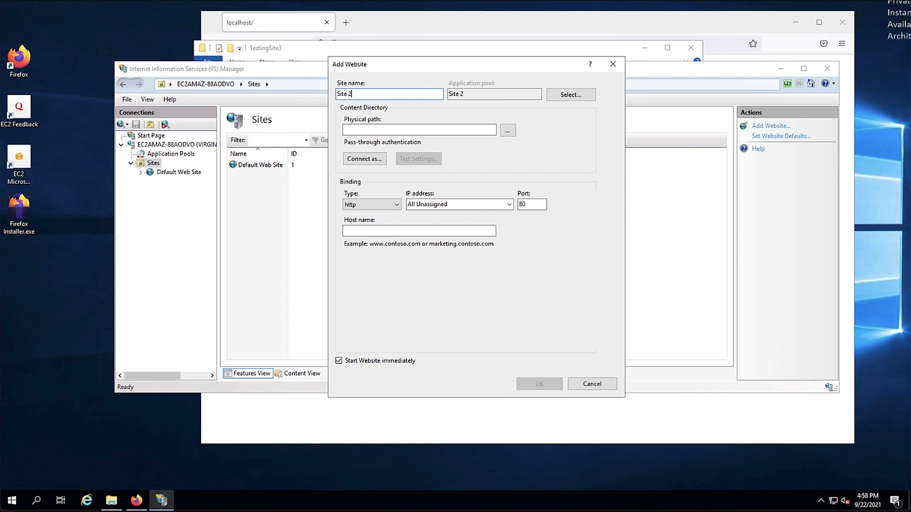
left_click(508, 129)
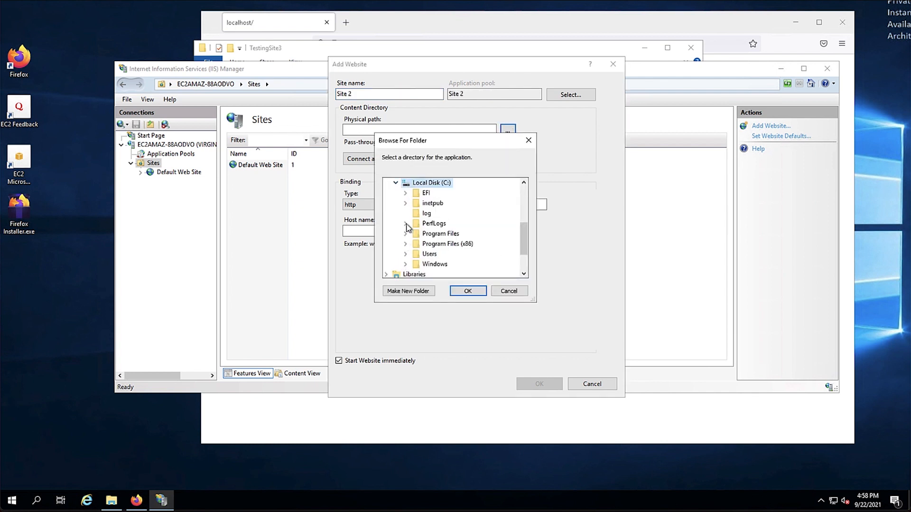
left_click(405, 203)
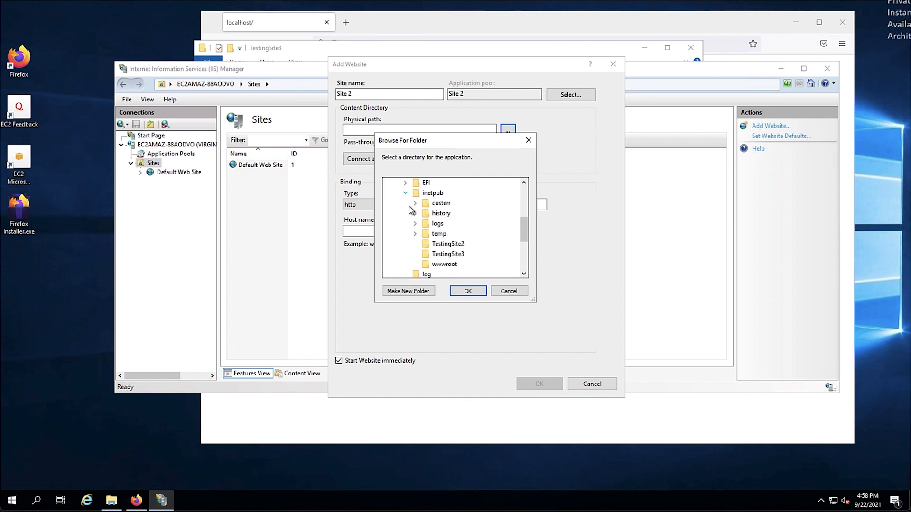
left_click(445, 243)
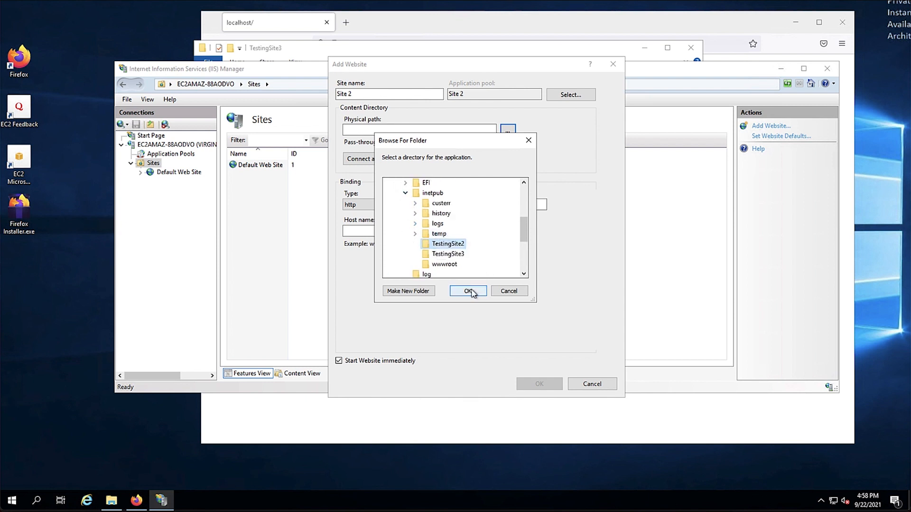
left_click(466, 291)
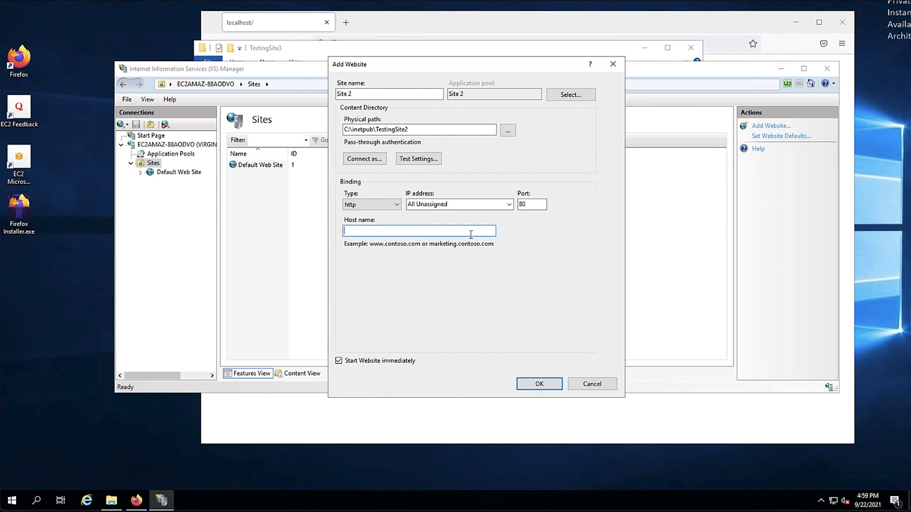
type("site2")
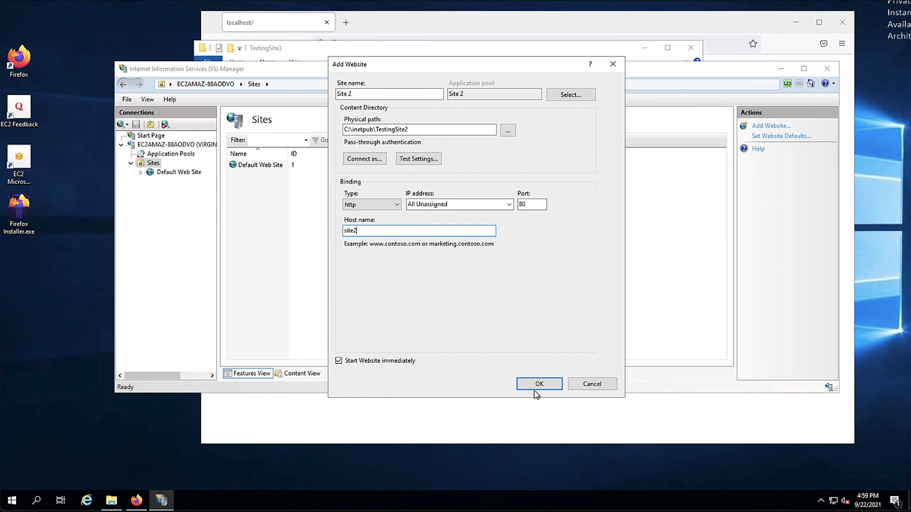
left_click(538, 383)
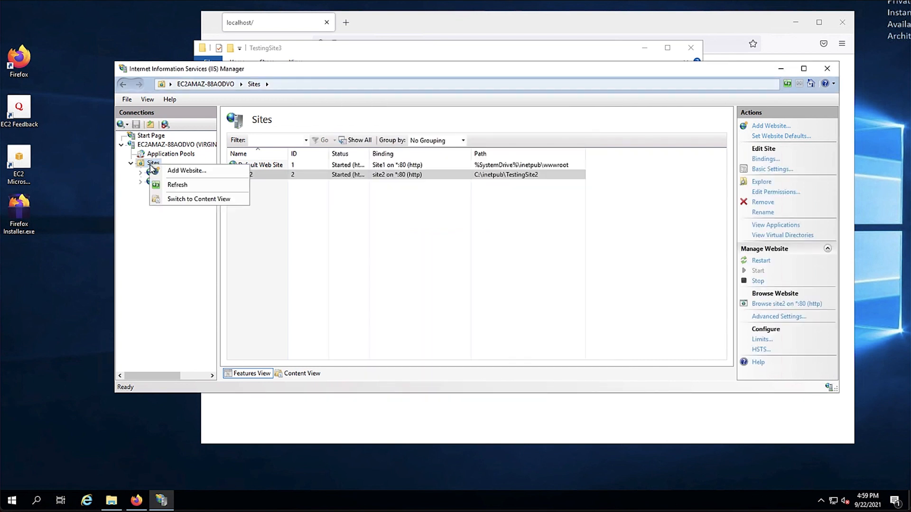
Step: Create Site 3 with content folder C:\inetpub\TestingSite3, host name Site3 on port 80
left_click(186, 171)
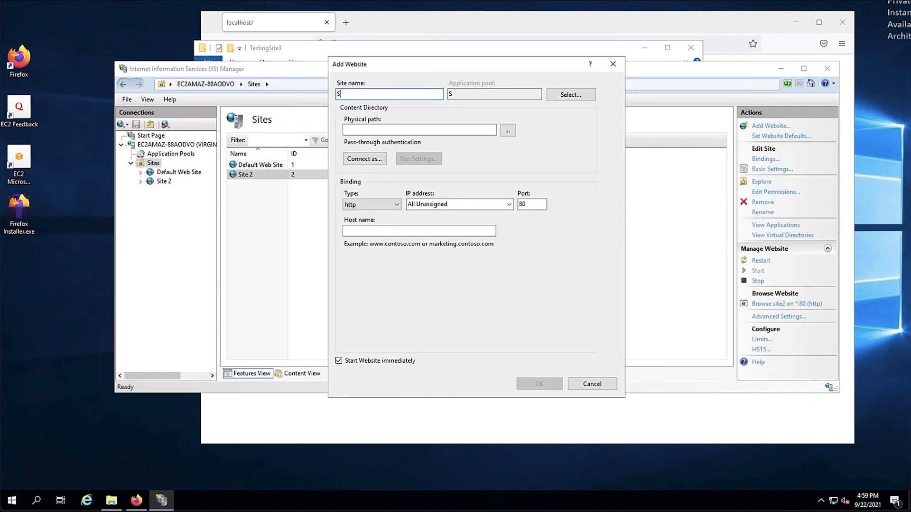
left_click(507, 129)
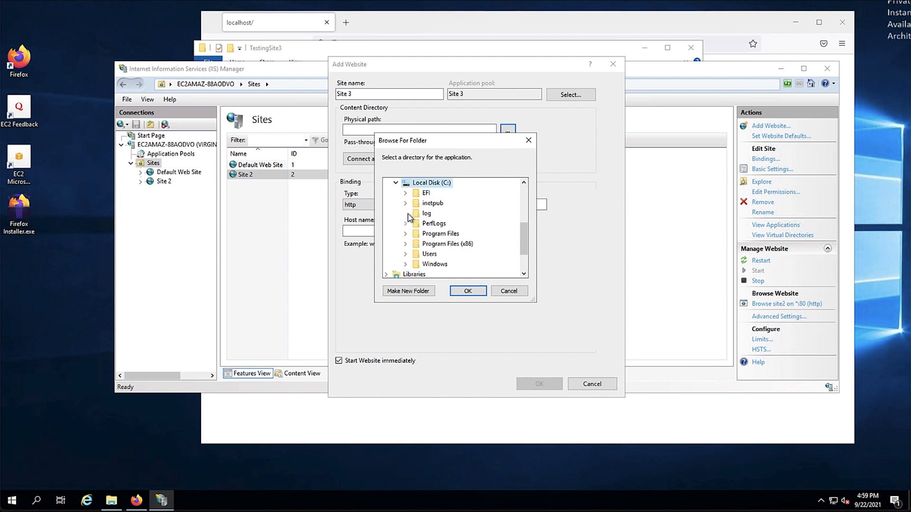
left_click(406, 203)
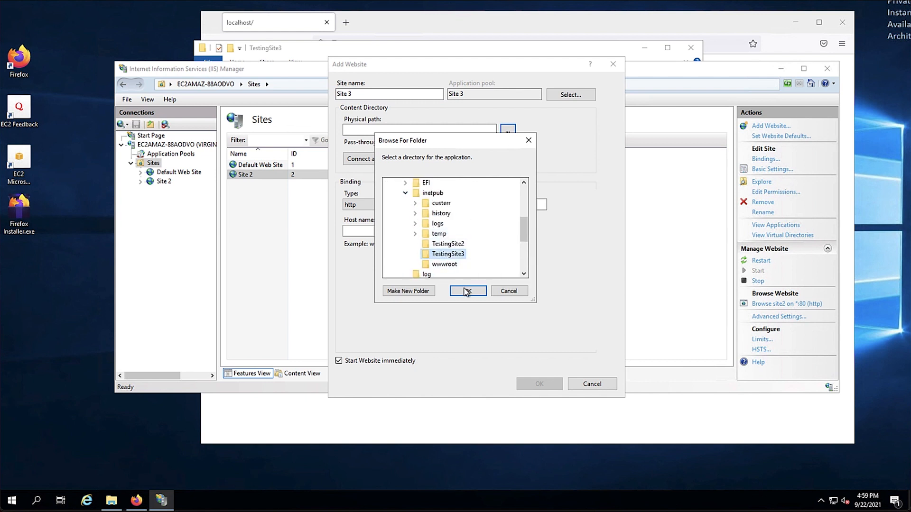
left_click(468, 291)
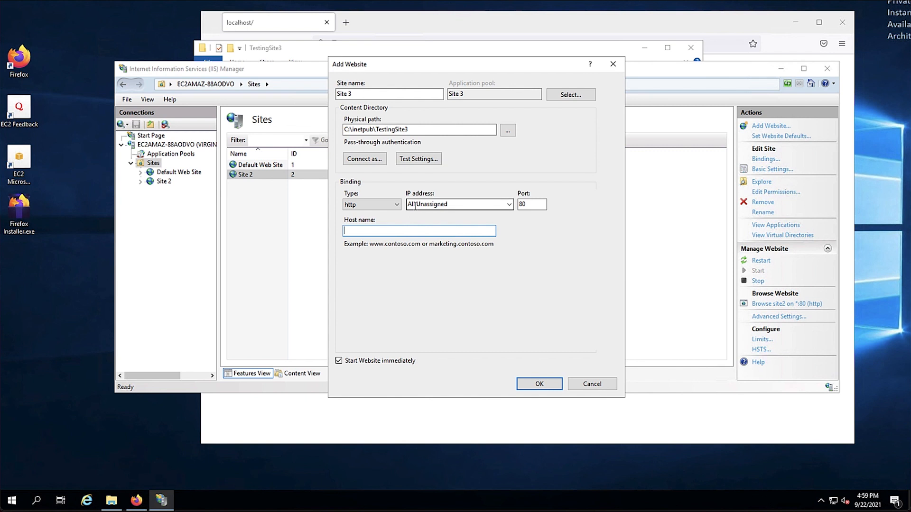
type("Site3")
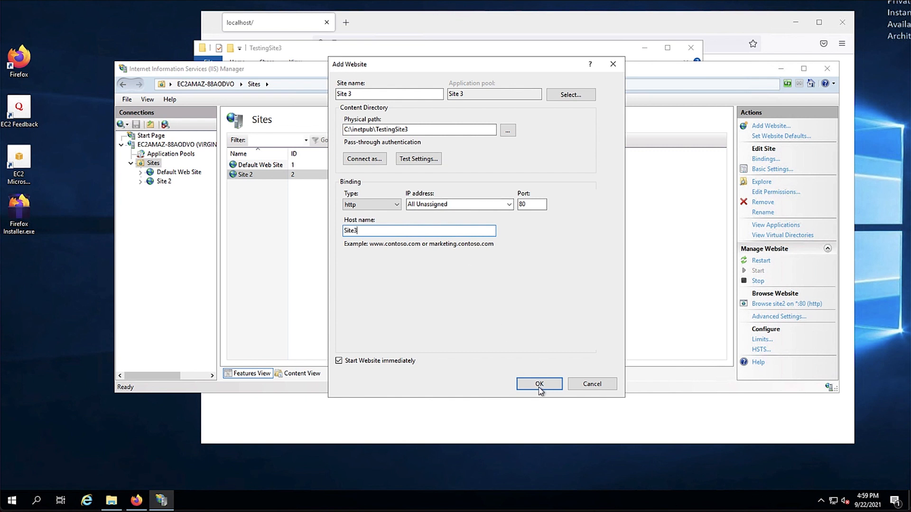
left_click(538, 383)
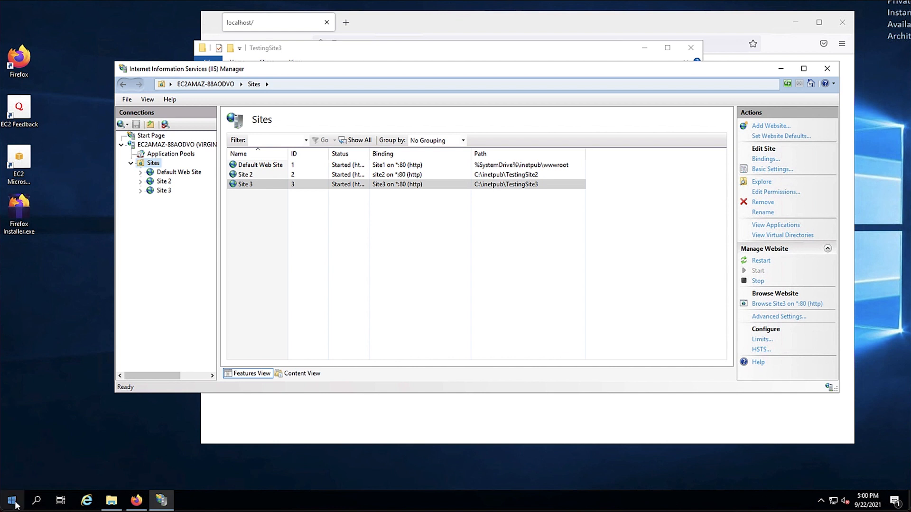
Step: Run Notepad as administrator and open the hosts file from C:\Windows\System32\drivers\etc
type("notepad")
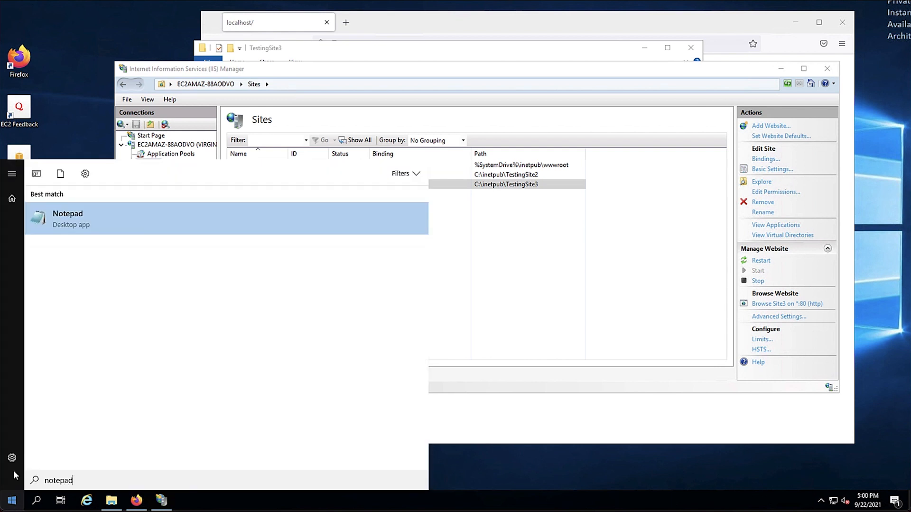
right_click(67, 219)
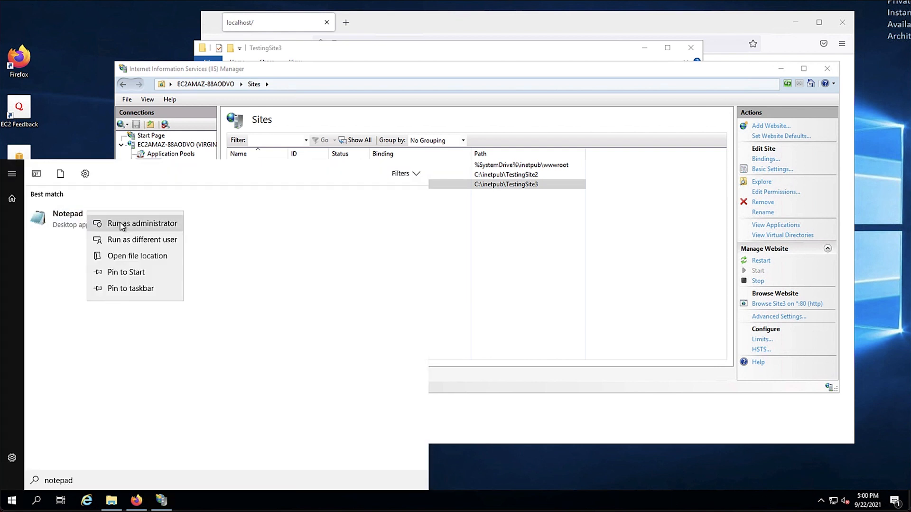
left_click(142, 223)
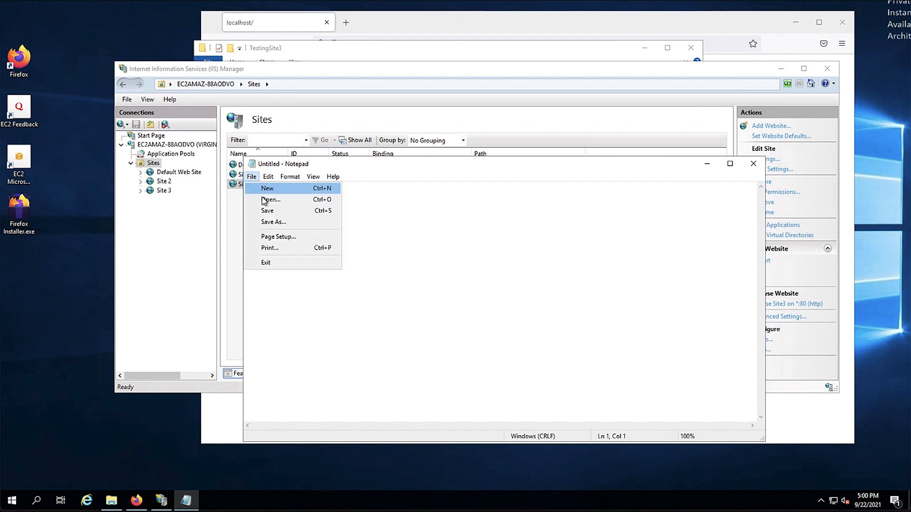
left_click(272, 199)
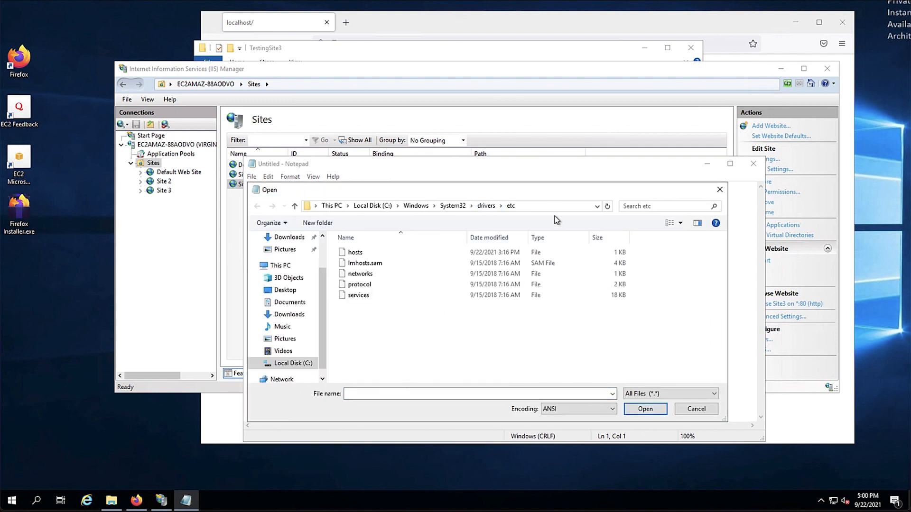
double_click(355, 252)
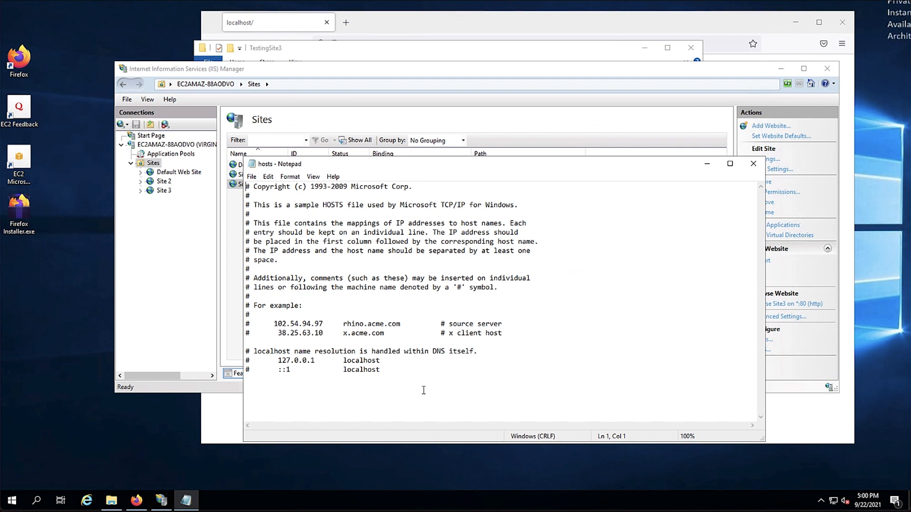
Step: Add 127.0.0.1 entries for Site1, Site2 and Site3 to the hosts file
type("127.0.0.1 Site1")
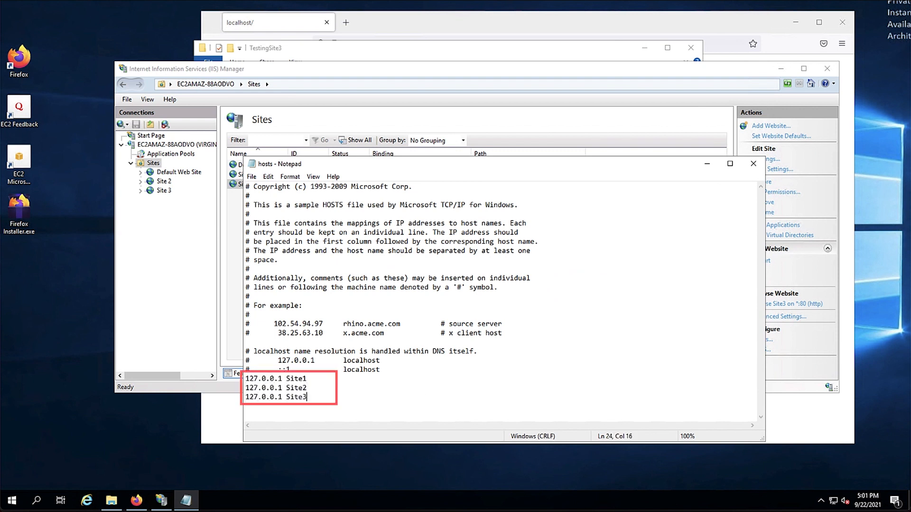
left_click(753, 163)
type("http://site1")
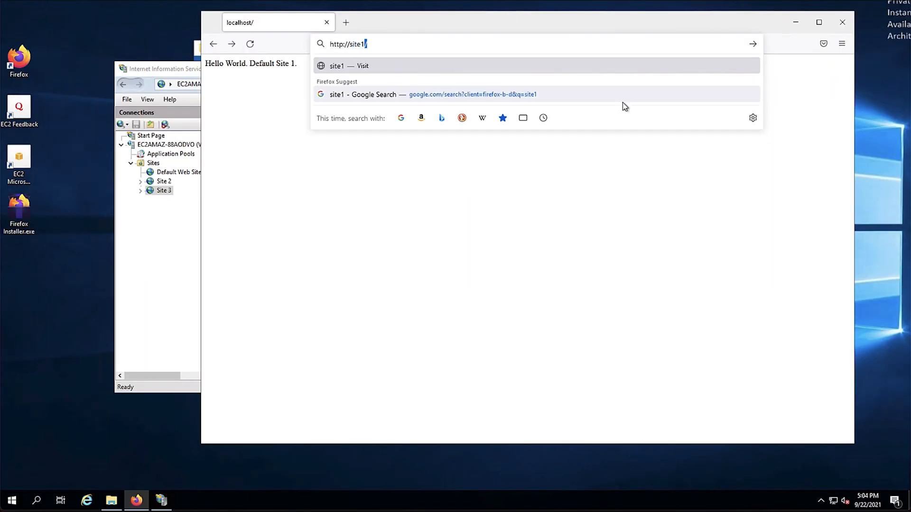
key("Enter")
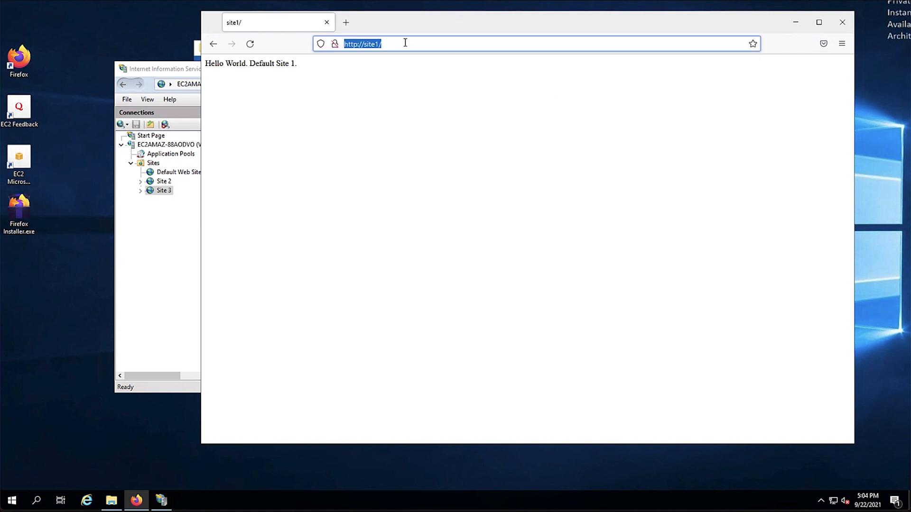
type("http://site2/")
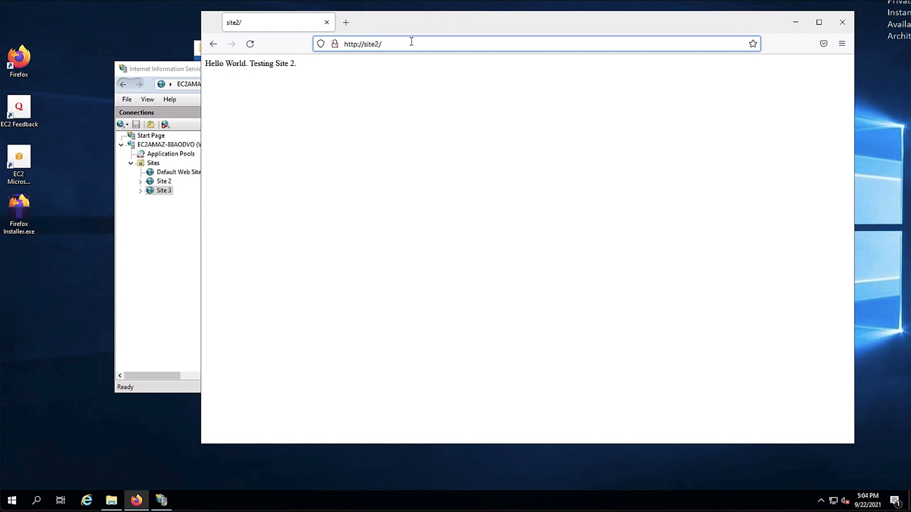
type("site3")
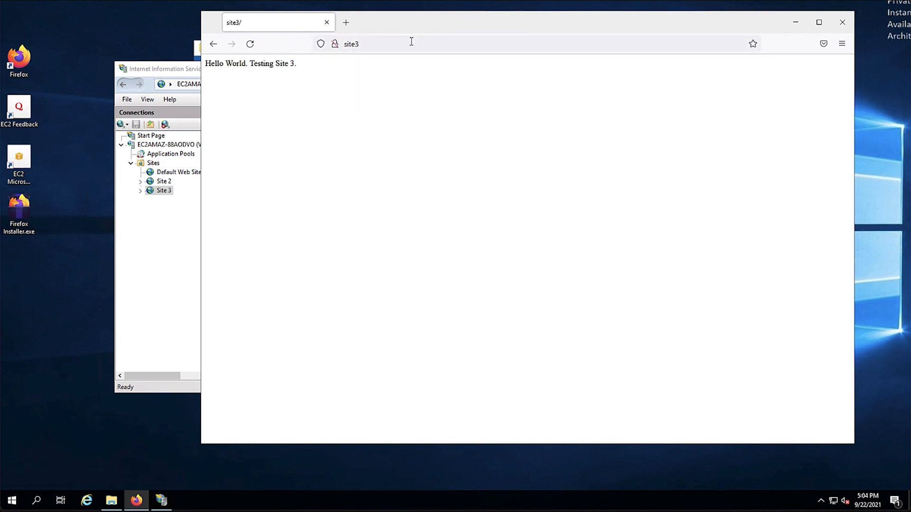